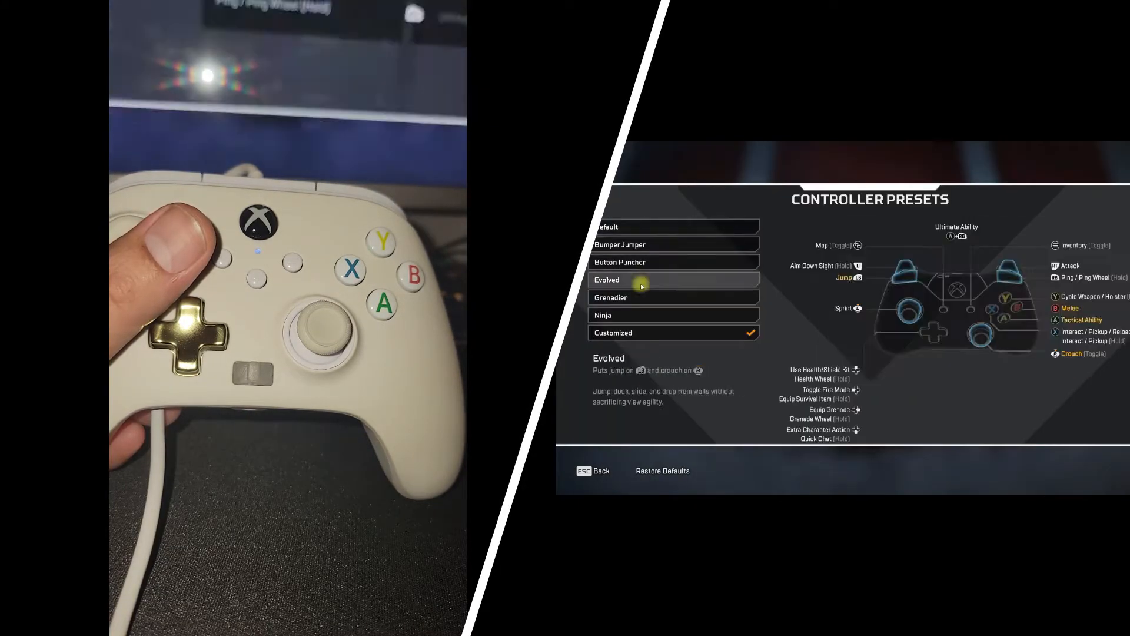
- Choose the Customized controller preset to reveal its editable action bindings
left_click(673, 332)
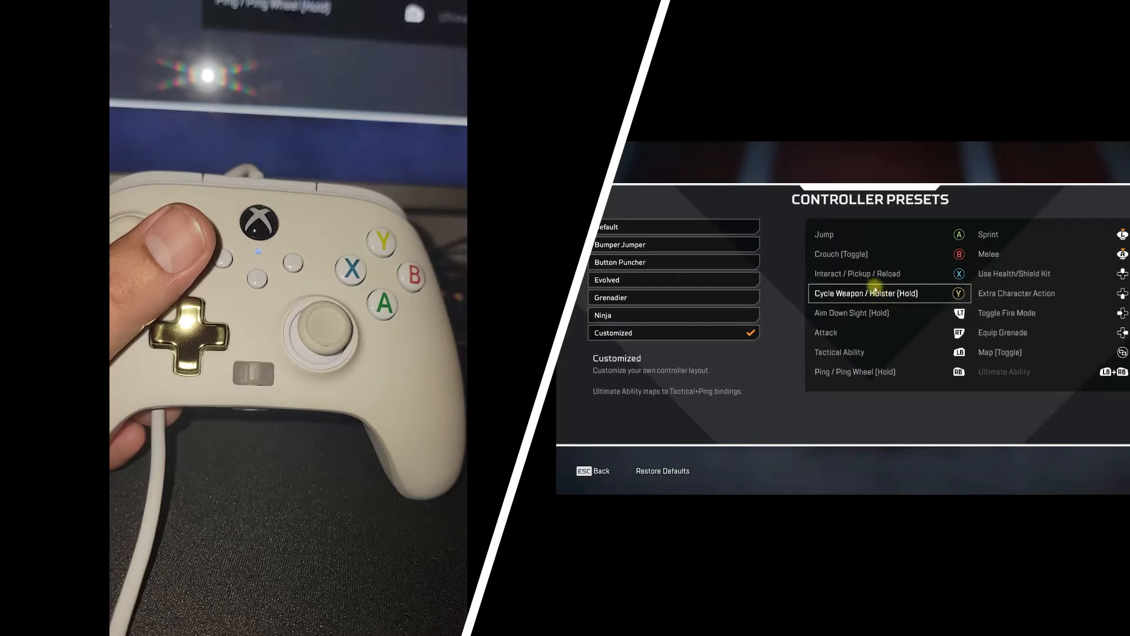